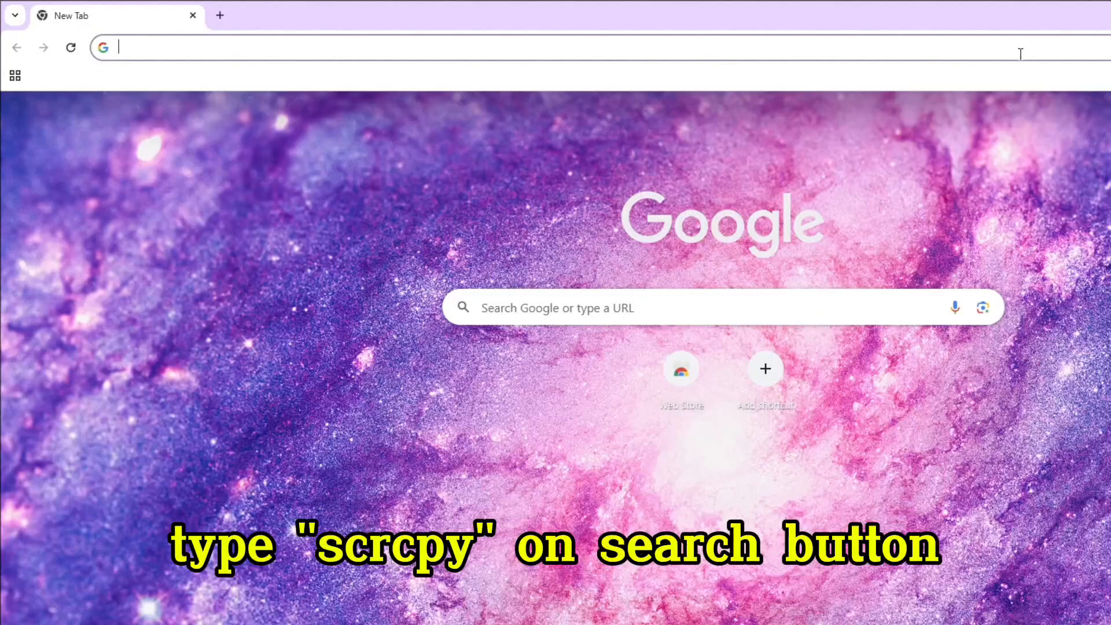
- Search Google for "scrcpy" and look through the results for the scrcpy.org download site
text(scrc)
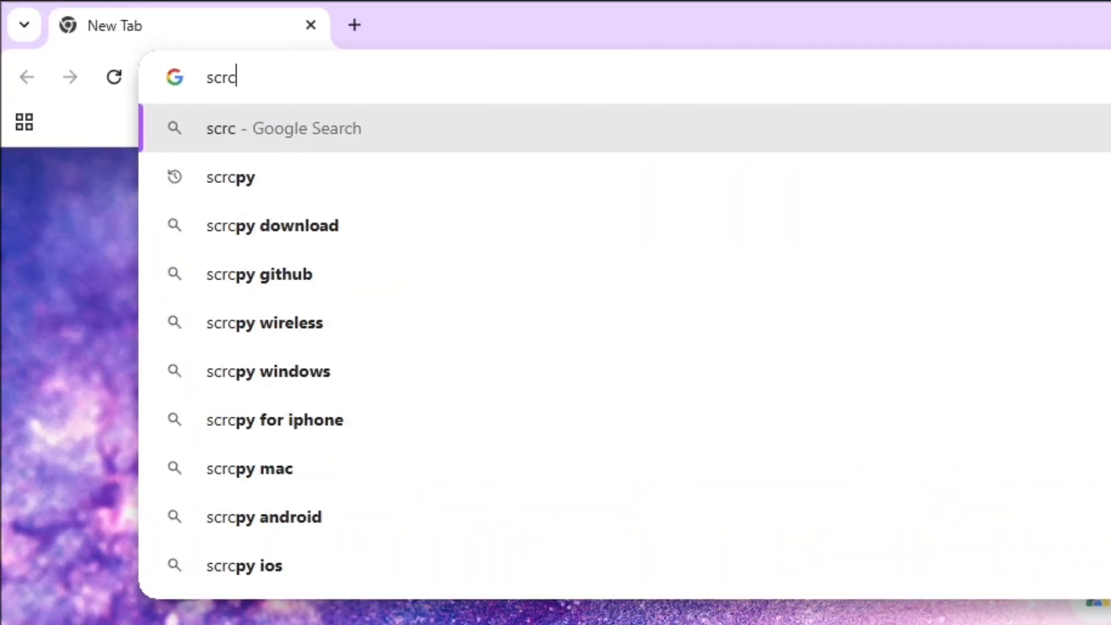
click(230, 176)
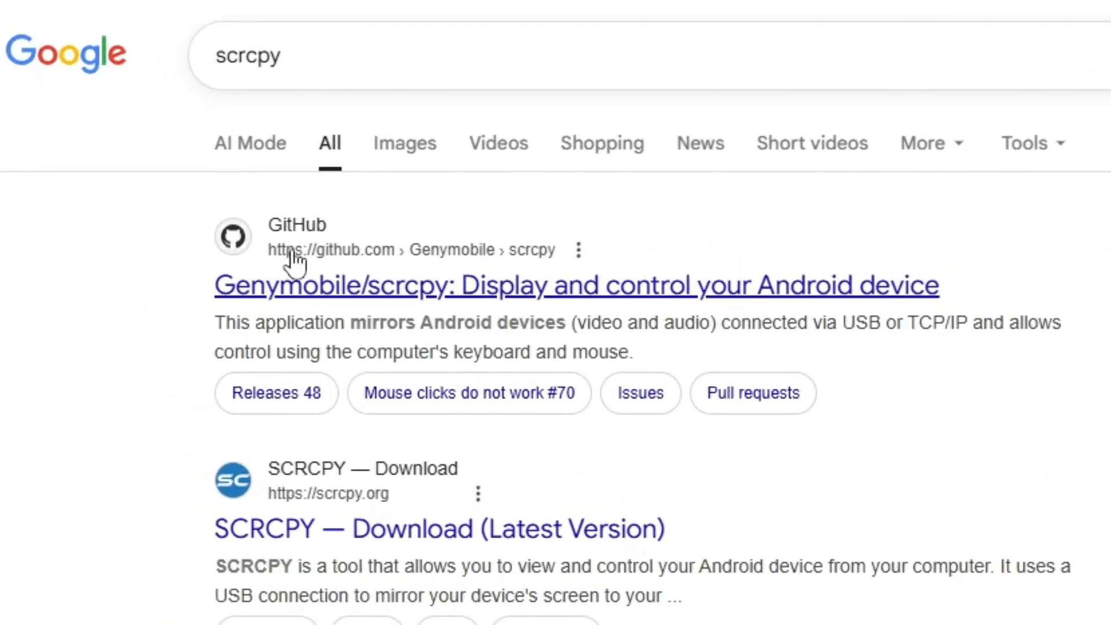
scroll(down, 3)
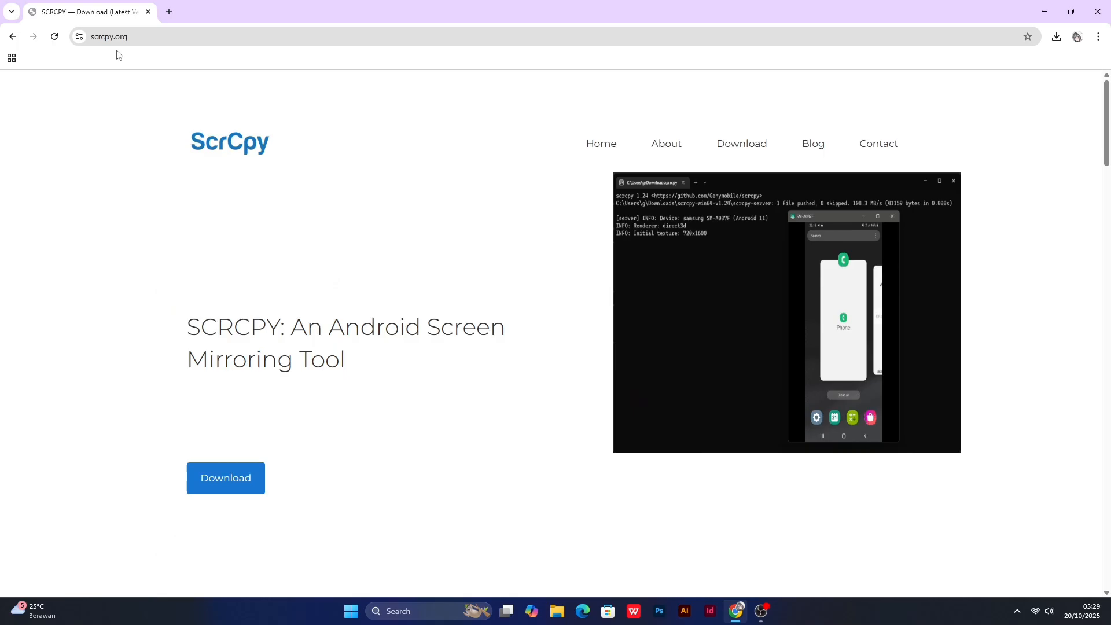
- Reach the scrcpy.org download page and dismiss the advertisement popup
click(120, 36)
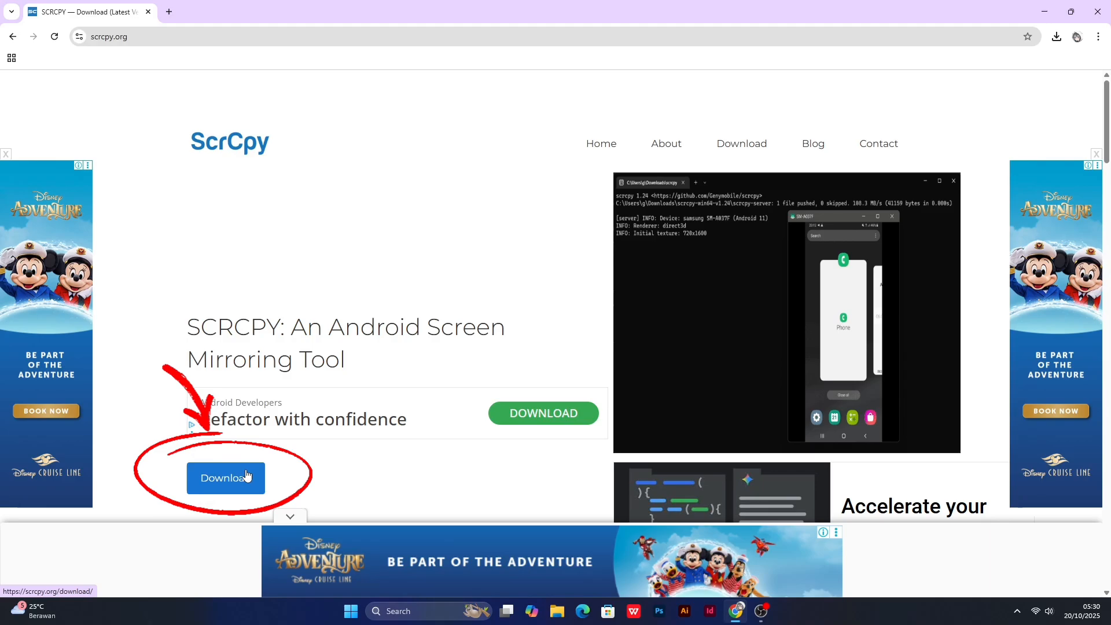
click(225, 478)
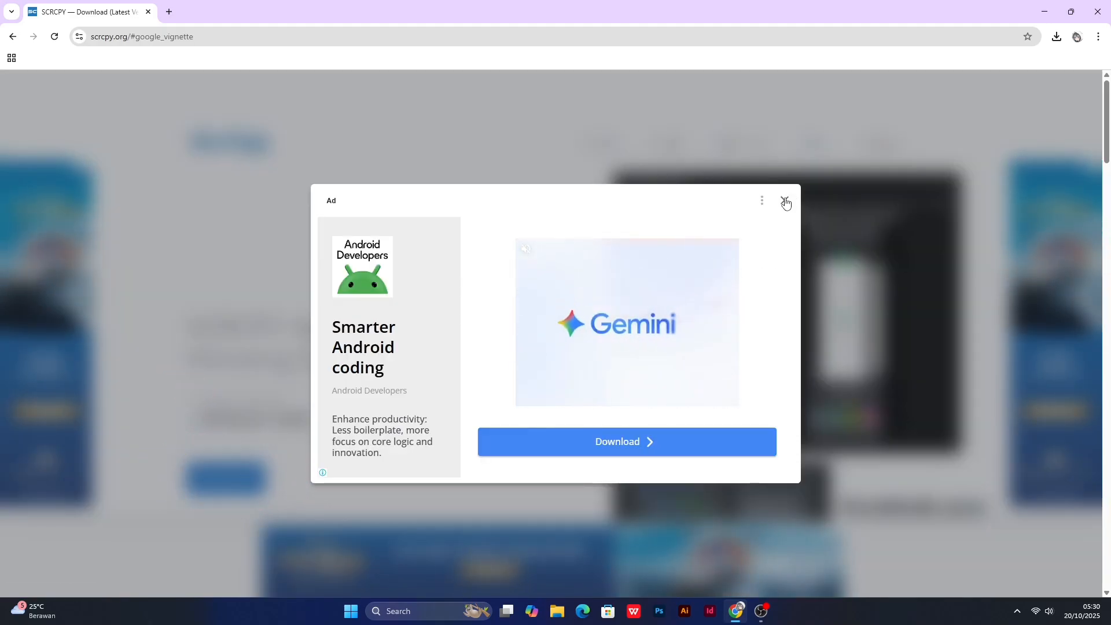
click(785, 200)
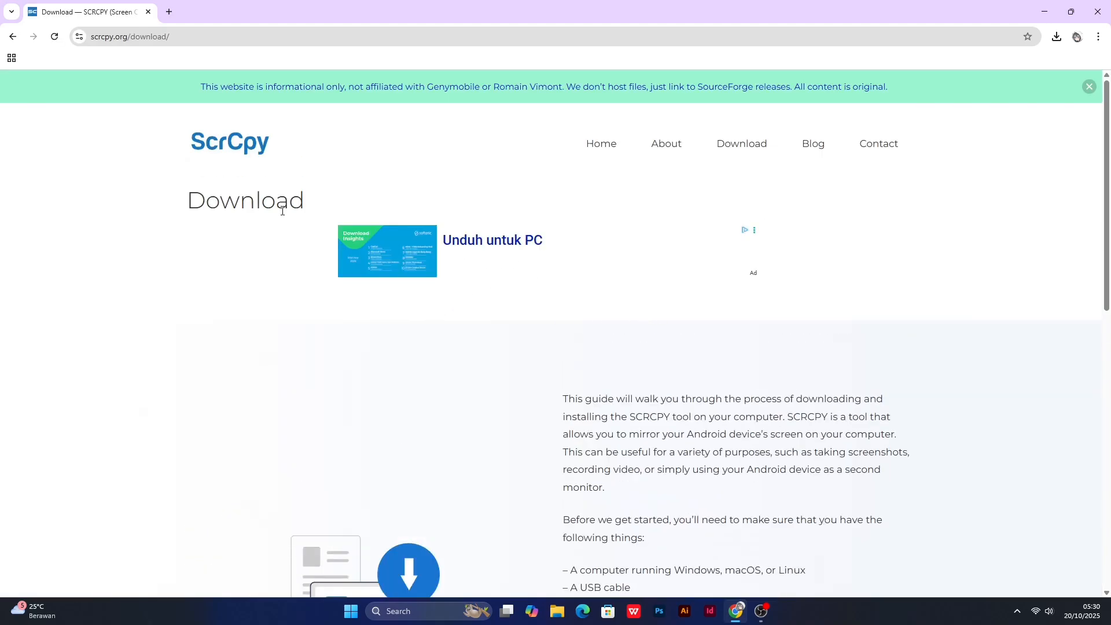
- Follow the 'Download SCRCPY for Windows (64 bit)' link to the SourceForge files page
scroll(down, 3)
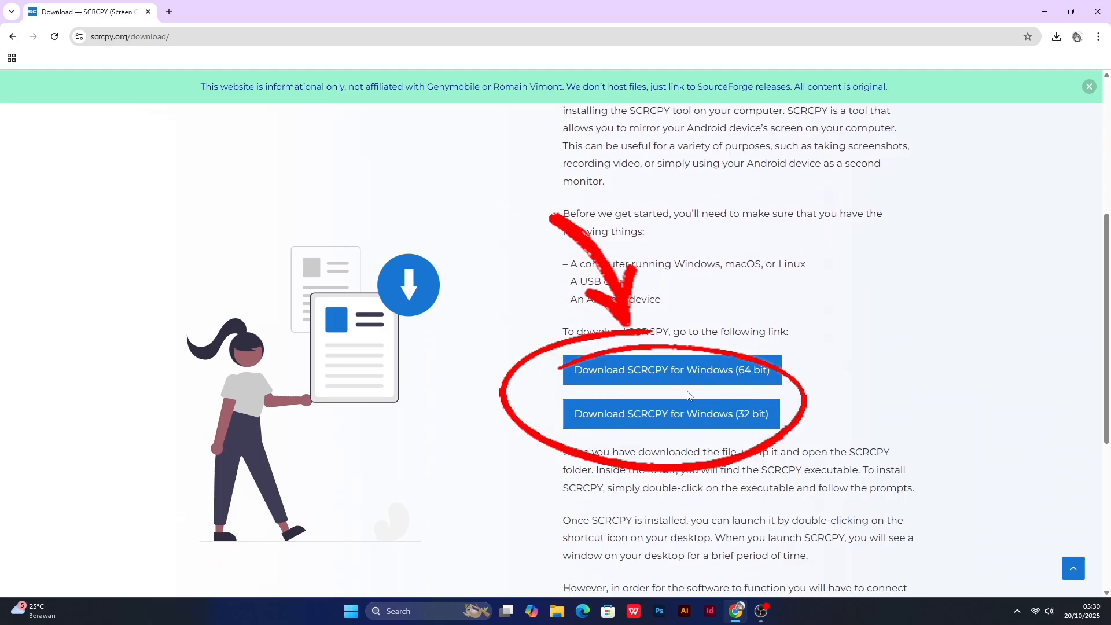
scroll(up, 3)
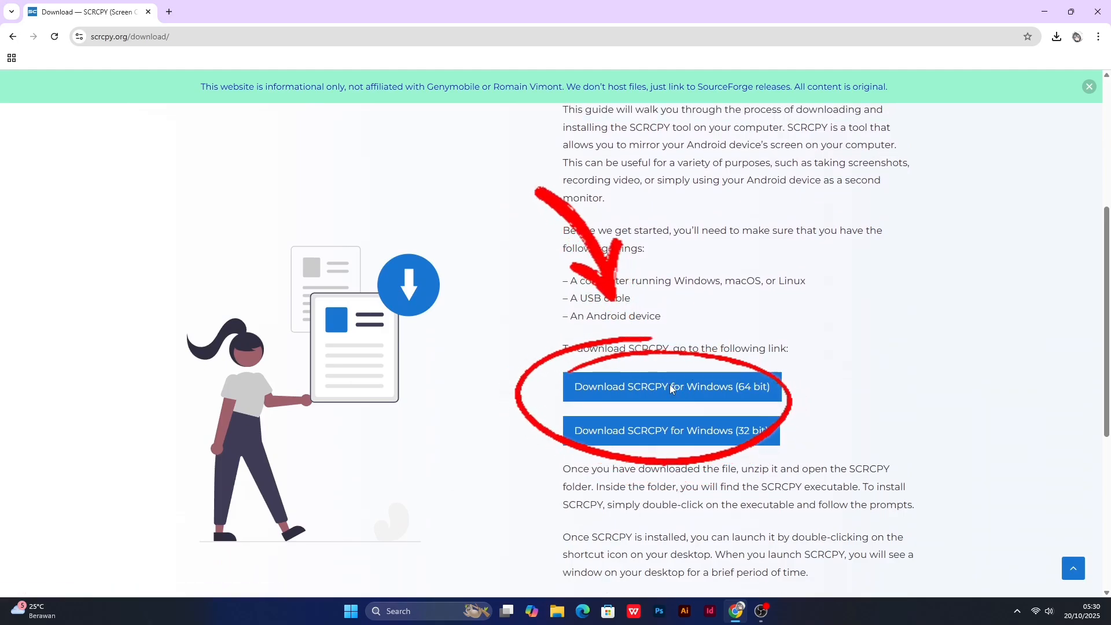
click(670, 387)
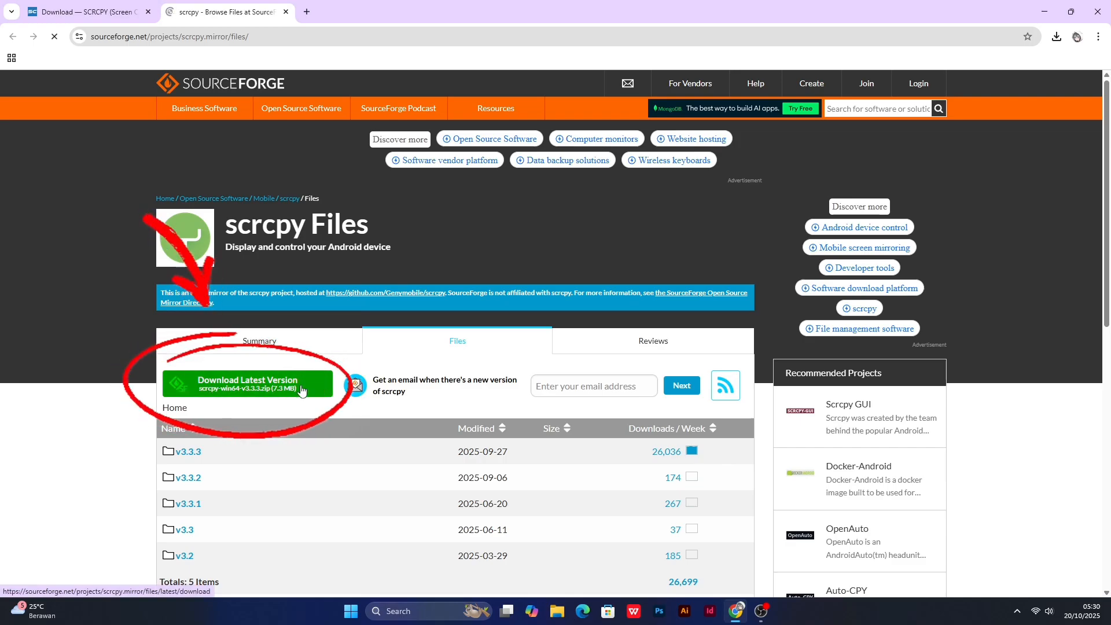
- Download the latest release scrcpy-win64-v3.3.3.zip from SourceForge into Downloads
click(245, 383)
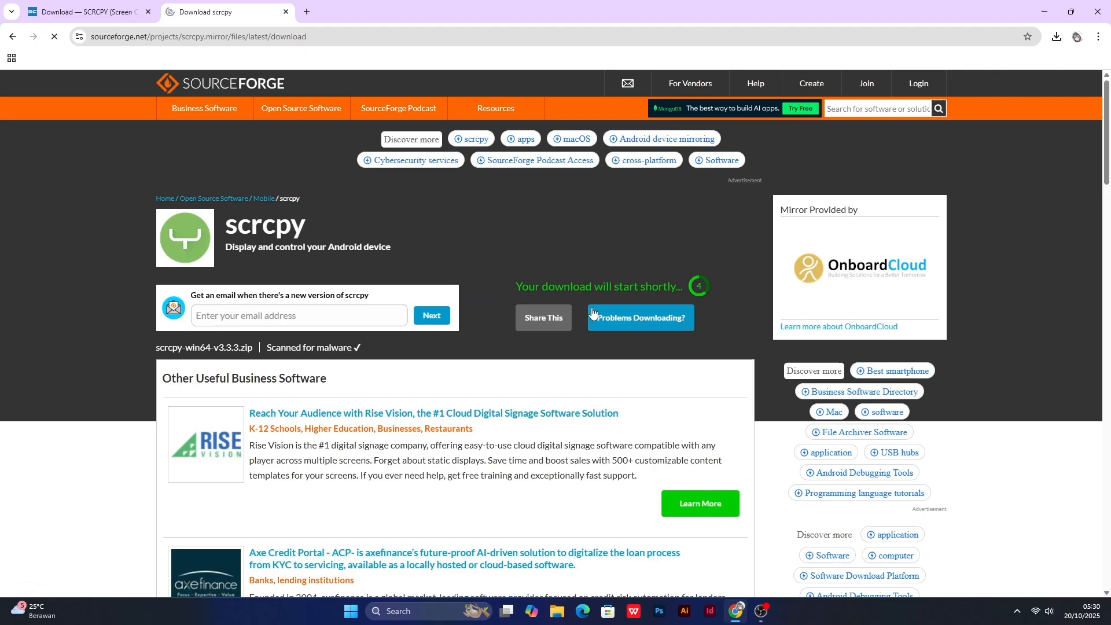
mouse_move(727, 286)
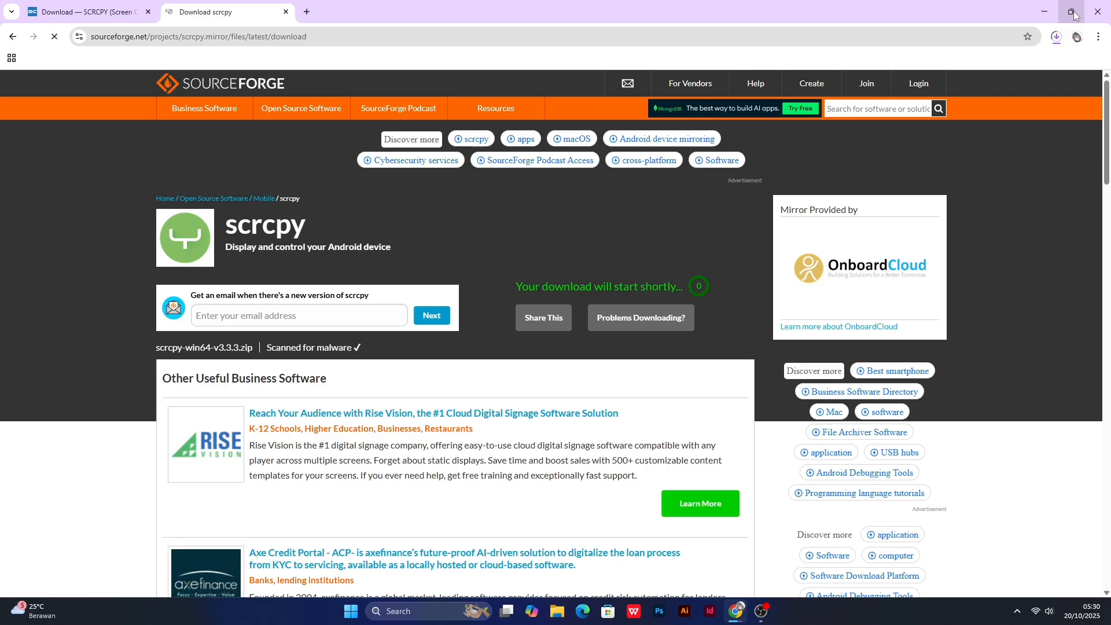
click(1055, 36)
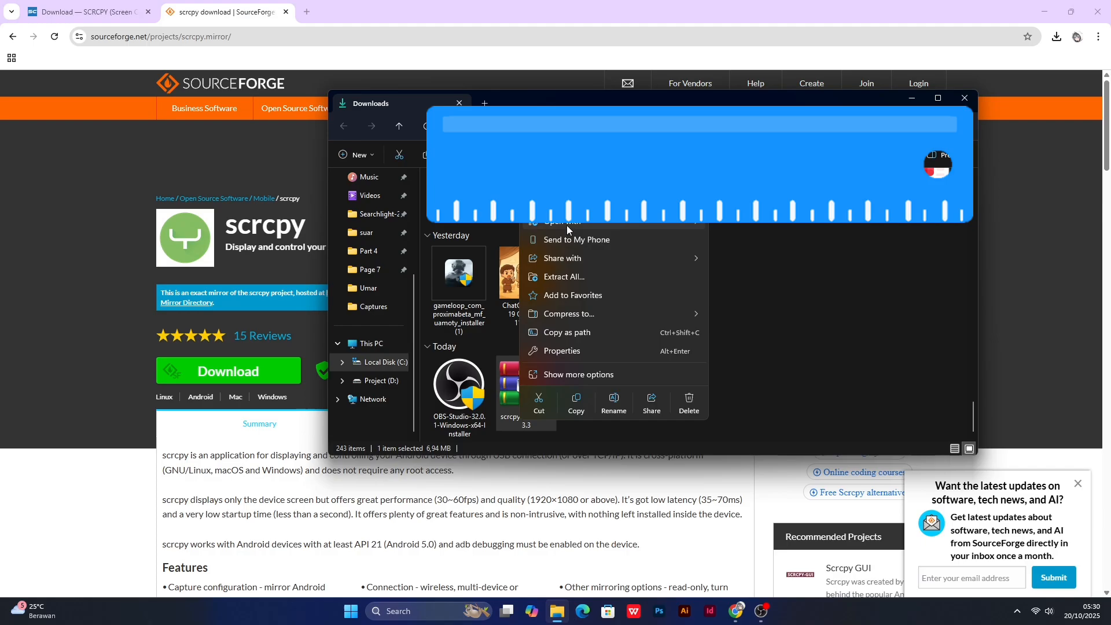
- Extract the scrcpy zip to D:\gilang and locate the scrcpy application in scrcpy-win64-v3.3.3
click(564, 277)
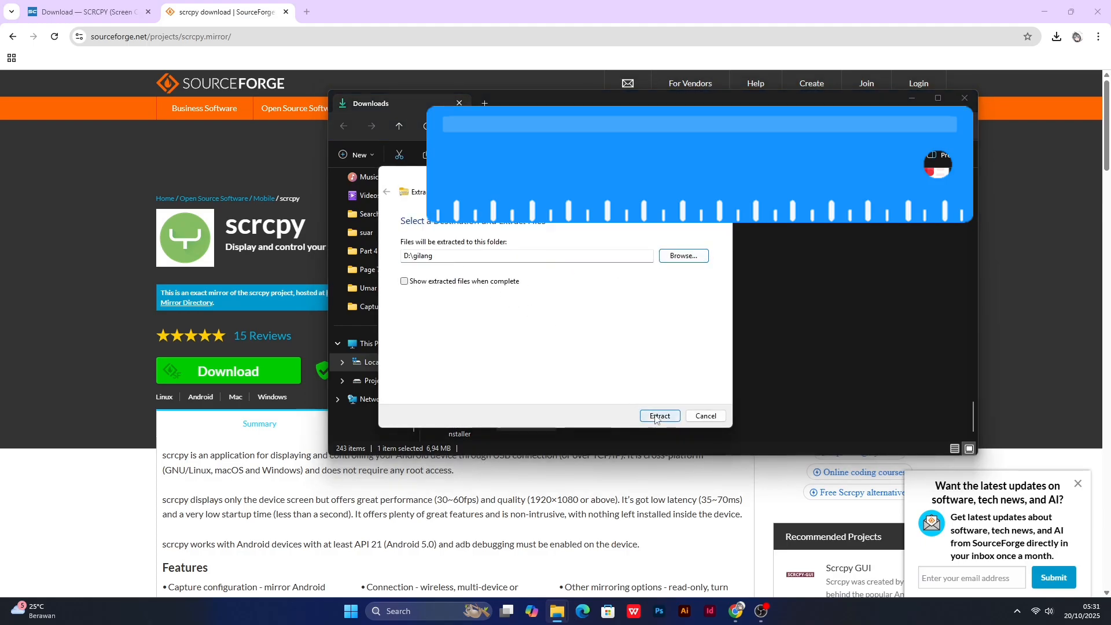
click(658, 415)
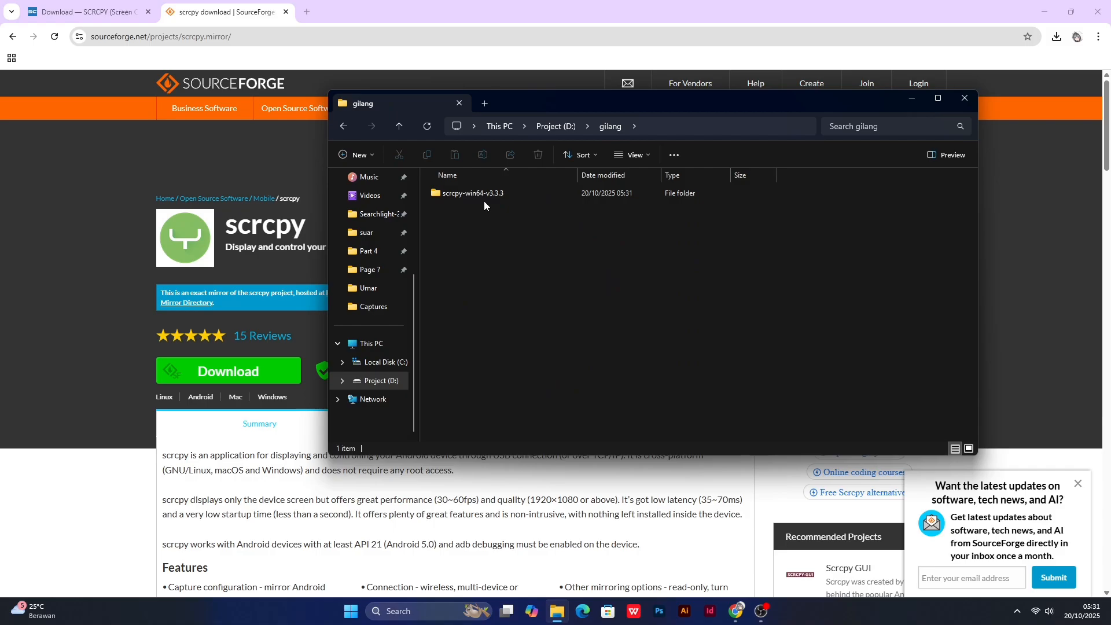
double_click(472, 193)
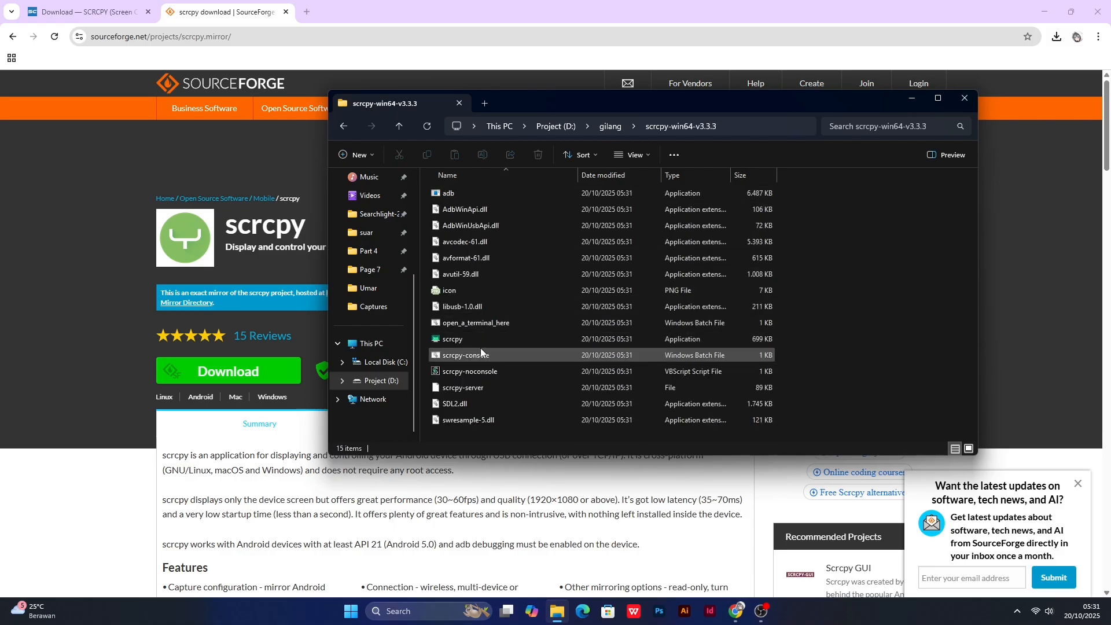
click(453, 340)
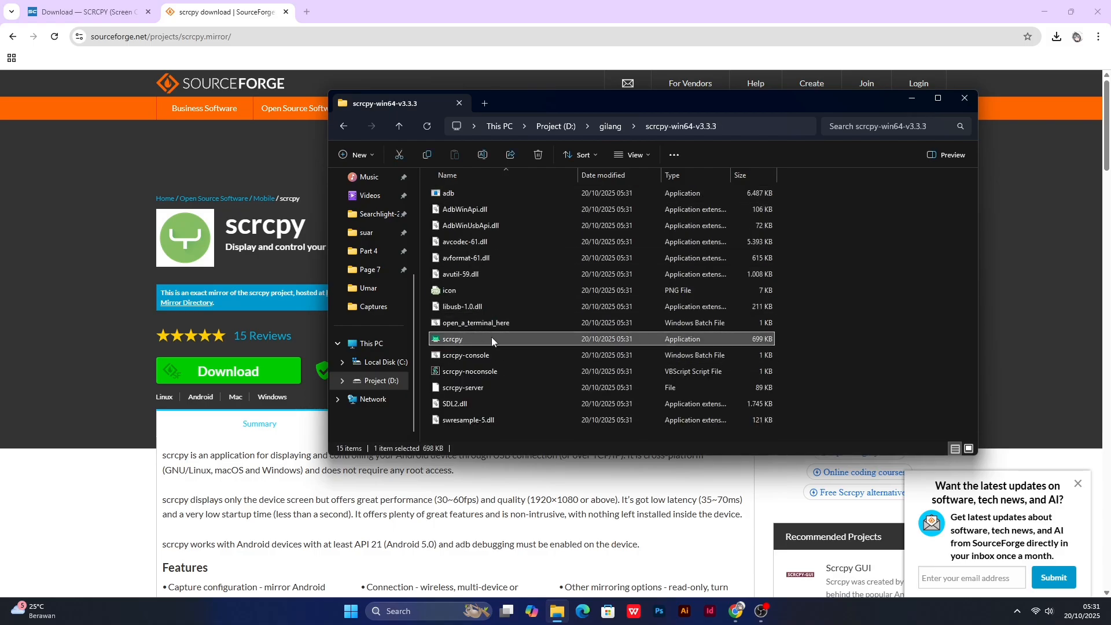
mouse_move(497, 342)
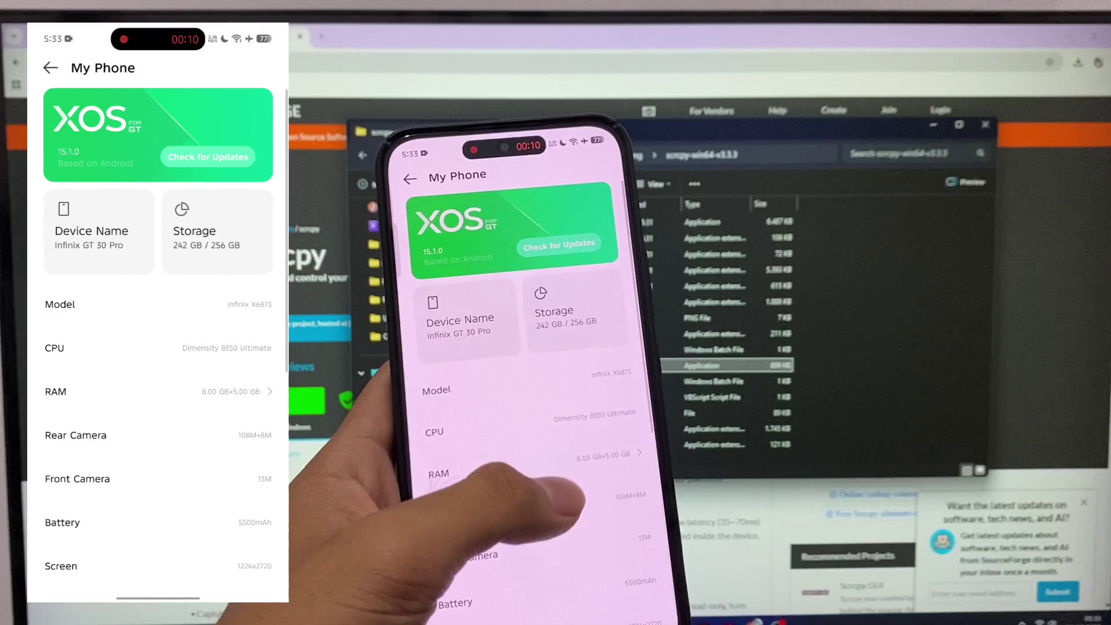
- Reach Version Info under My Phone and tap Build Number until 'You are now a developer!' appears
scroll(down, 3)
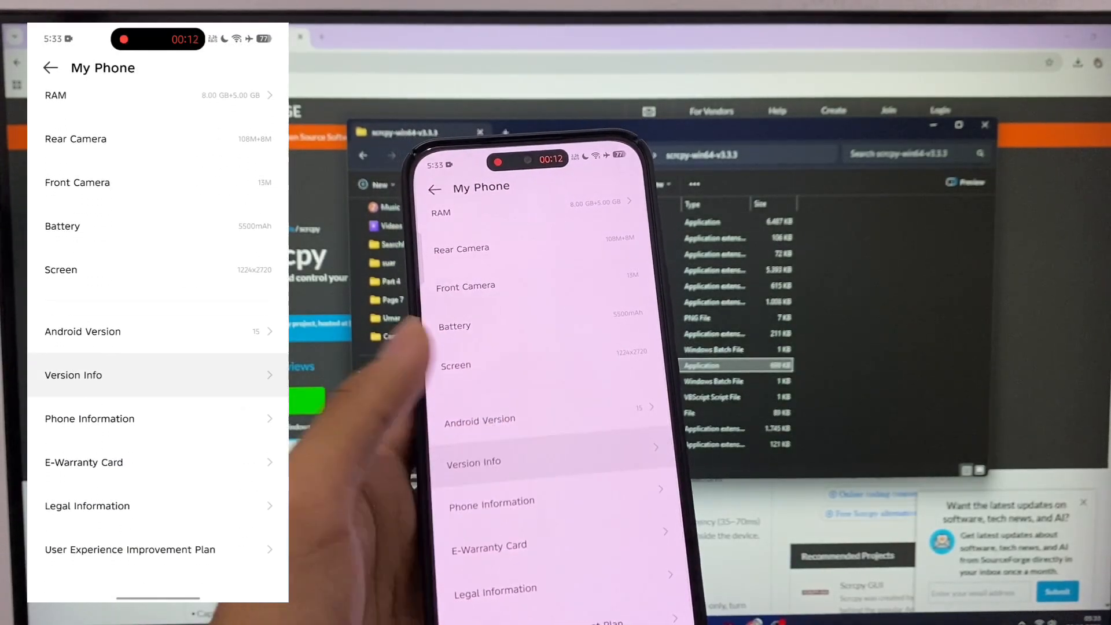
click(159, 375)
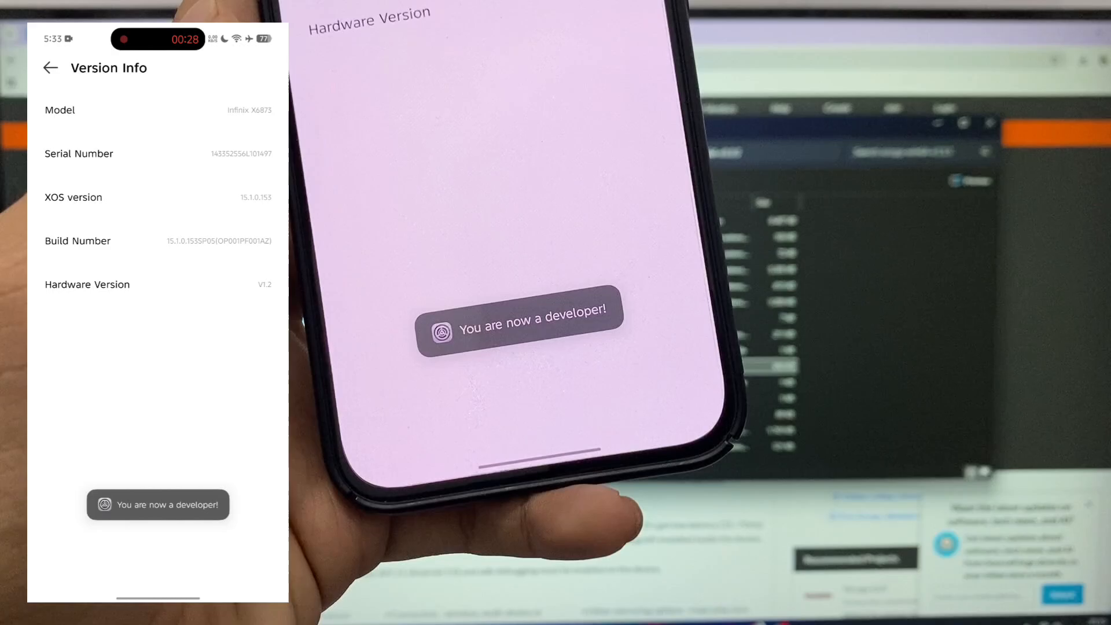
- Switch on USB debugging under Developer Options > Debugging and confirm the Allow USB debugging prompt
click(49, 67)
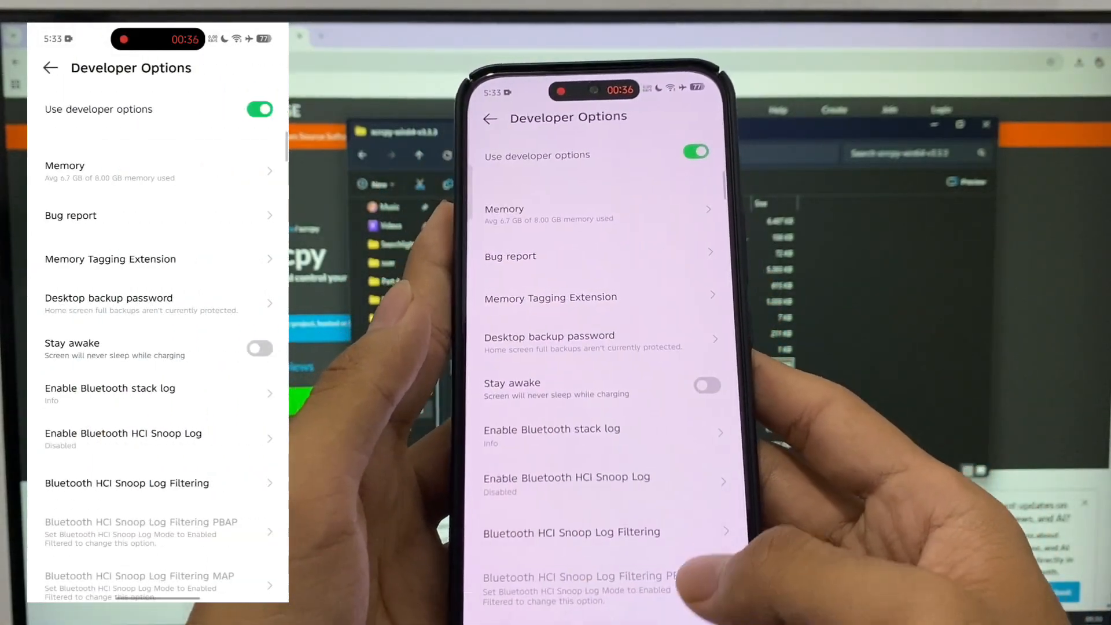
scroll(down, 3)
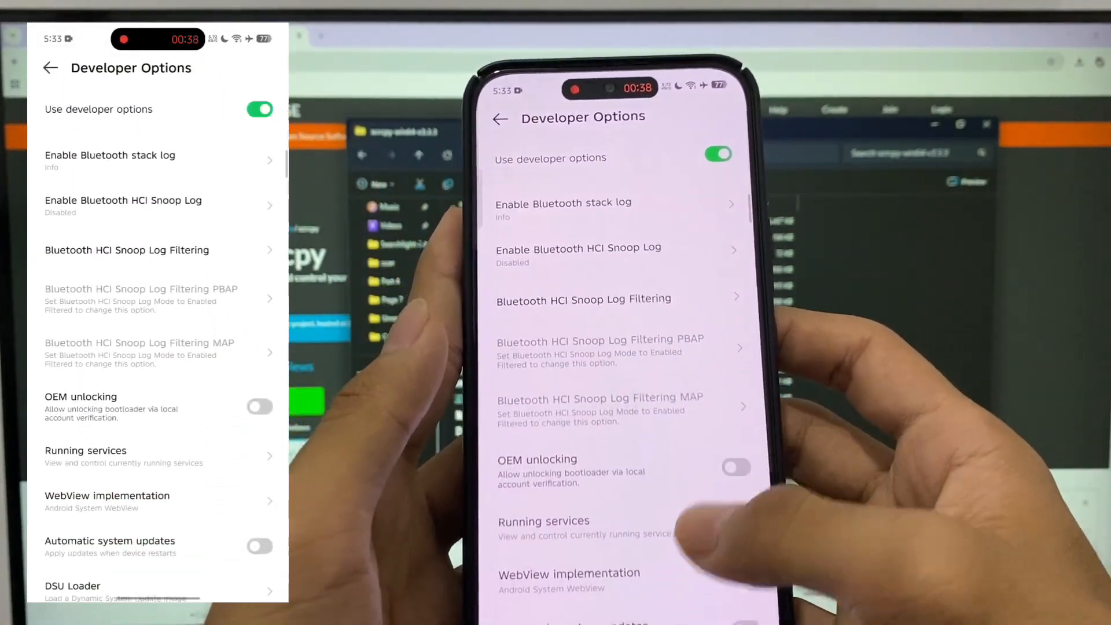
scroll(down, 3)
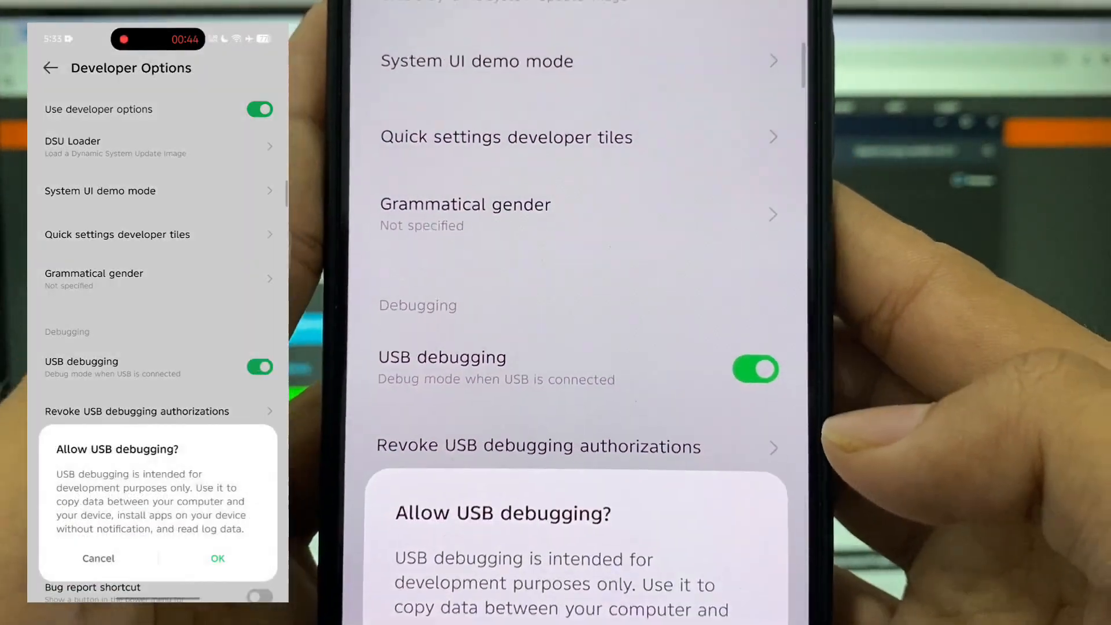
click(217, 558)
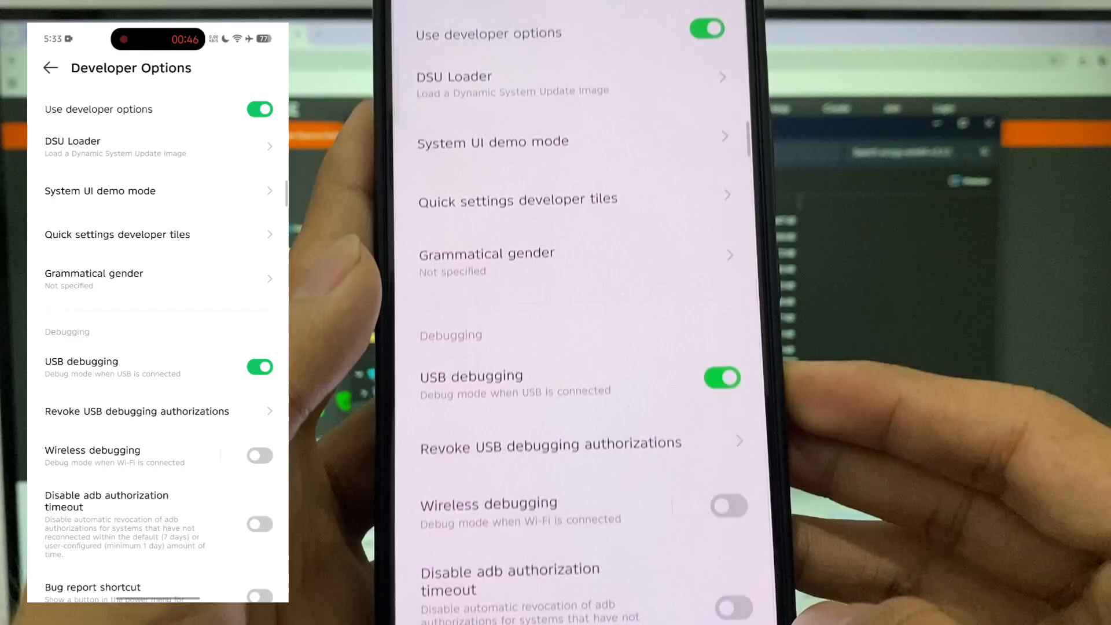